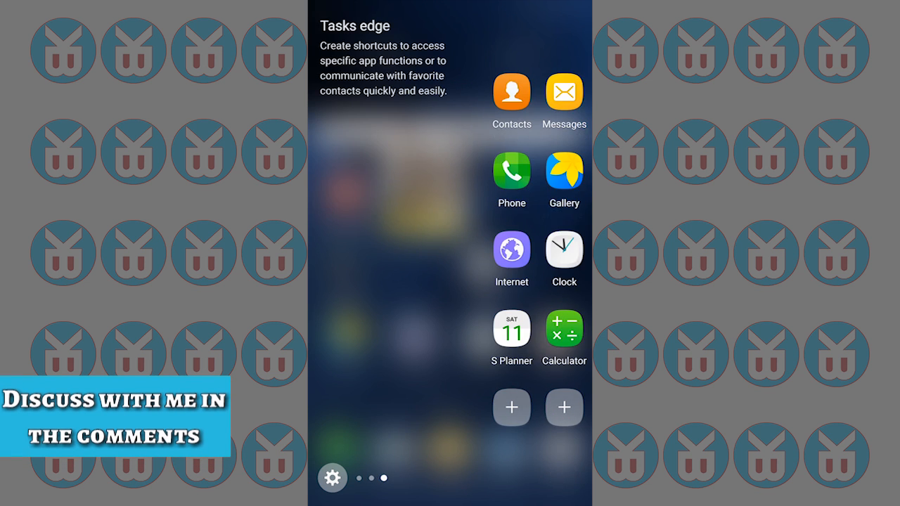
Swipe away the Tasks edge panel to reach the main Settings screen.
{"action": "scroll", "scroll_direction": "left", "scroll_amount": 3}
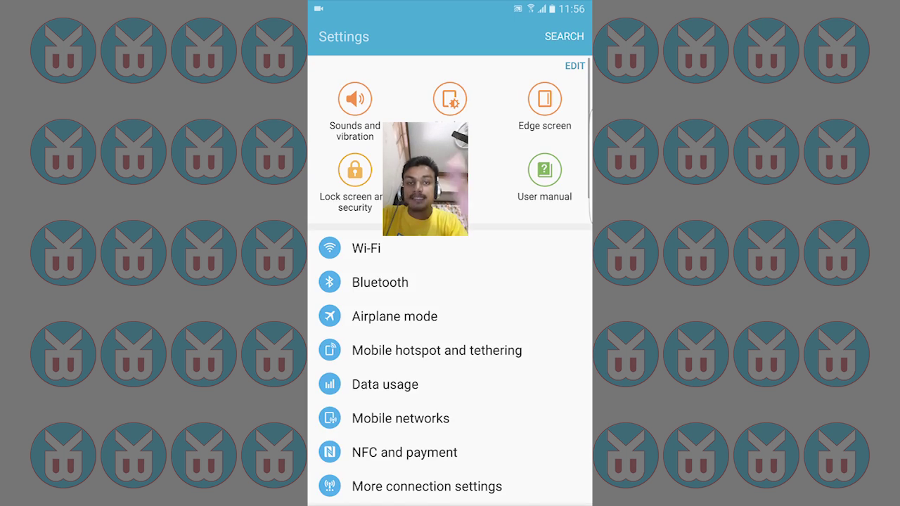
Scroll through the full Settings category list, then return to the home screen.
{"action": "left_click_drag", "start_coordinate": [450, 3], "coordinate": [450, 211]}
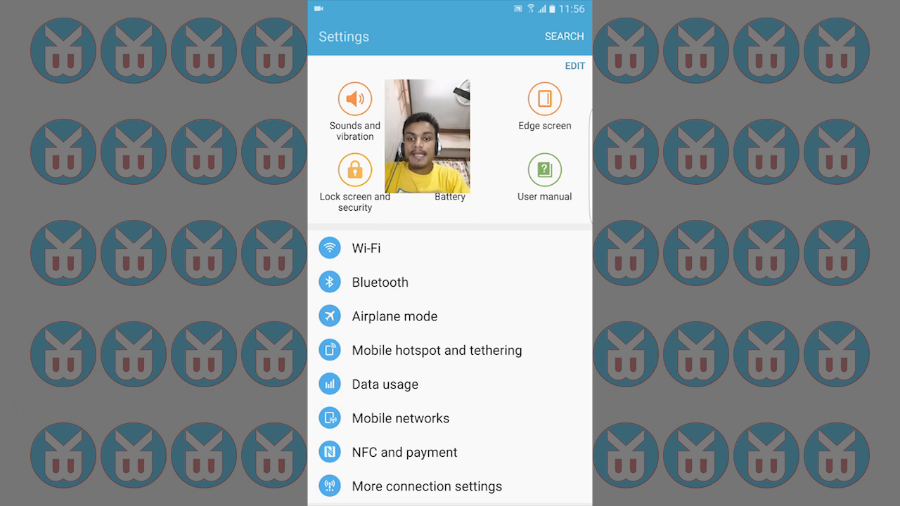
{"action": "scroll", "scroll_direction": "down", "scroll_amount": 3}
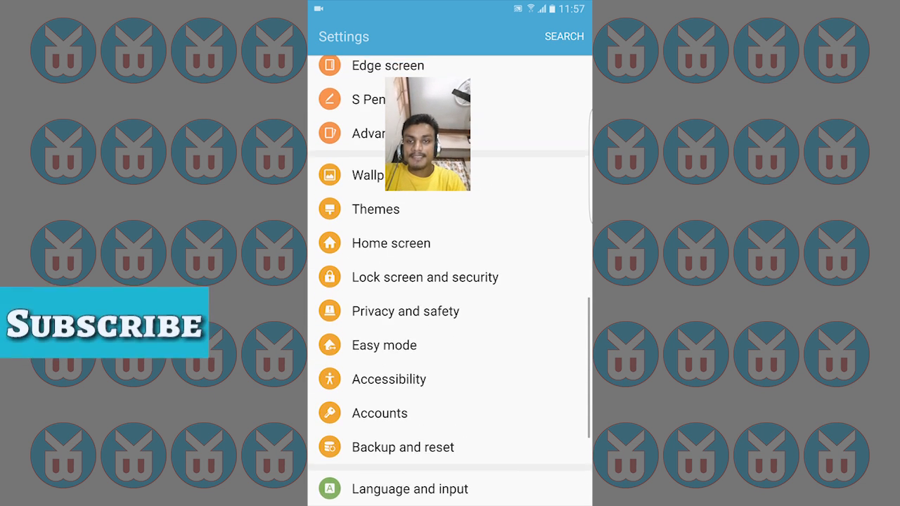
{"action": "scroll", "scroll_direction": "down", "scroll_amount": 3}
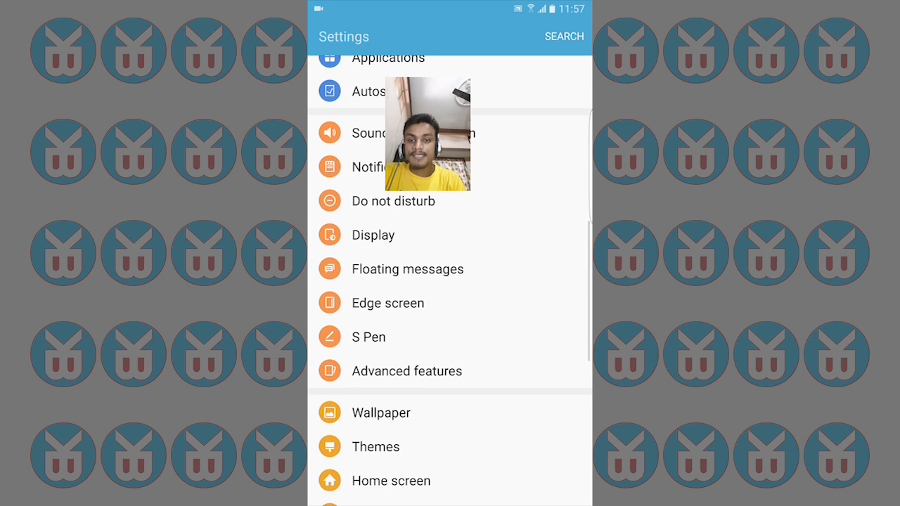
{"action": "scroll", "scroll_direction": "down", "scroll_amount": 3}
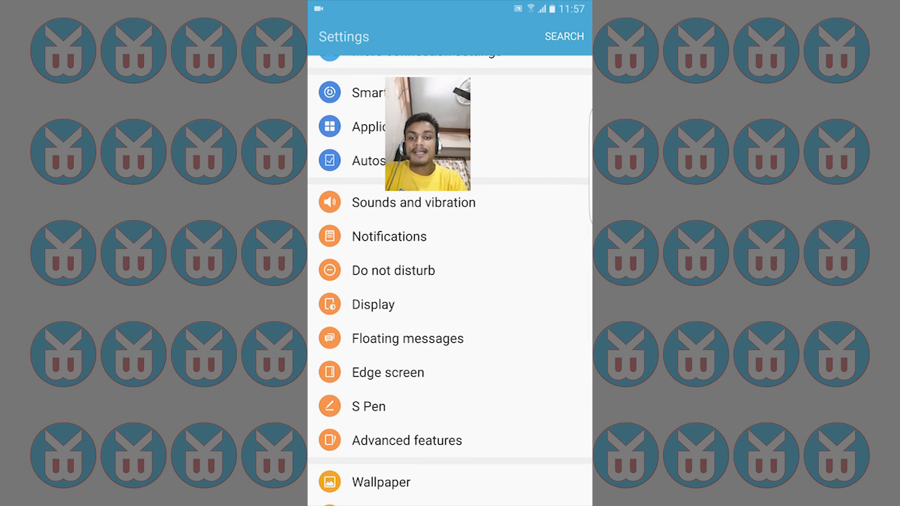
{"action": "key", "text": "HOME"}
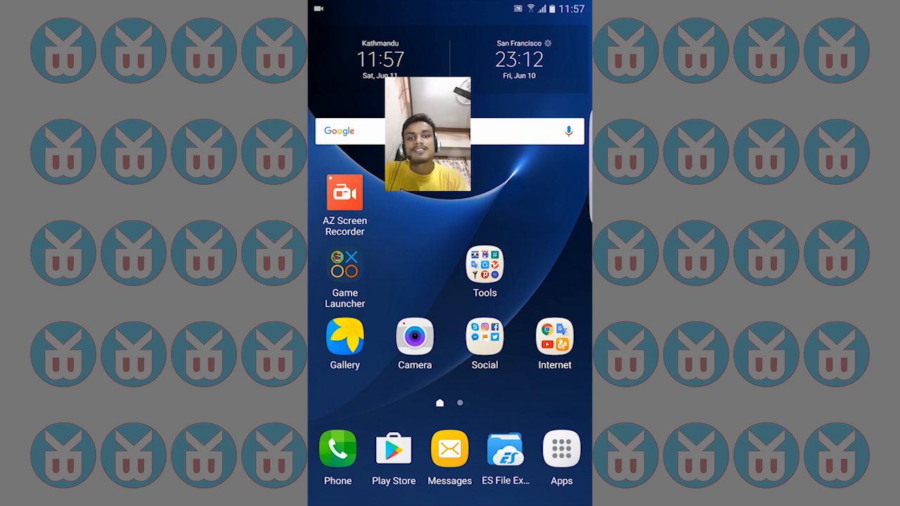
{"action": "scroll", "scroll_direction": "down", "scroll_amount": 3}
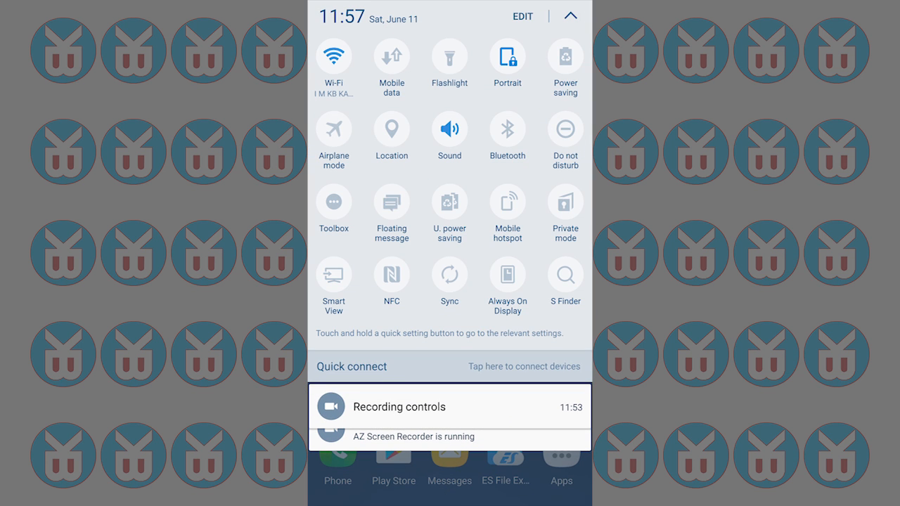
{"action": "left_click", "coordinate": [506, 274]}
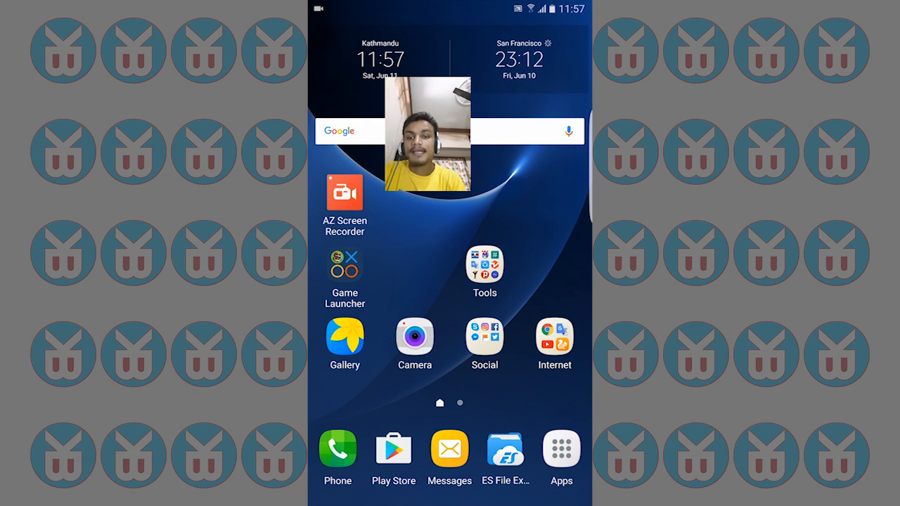
View Game Launcher's collection with Clash Royale, then the music edge list with Chillstep Blackmill.
{"action": "left_click", "coordinate": [344, 275]}
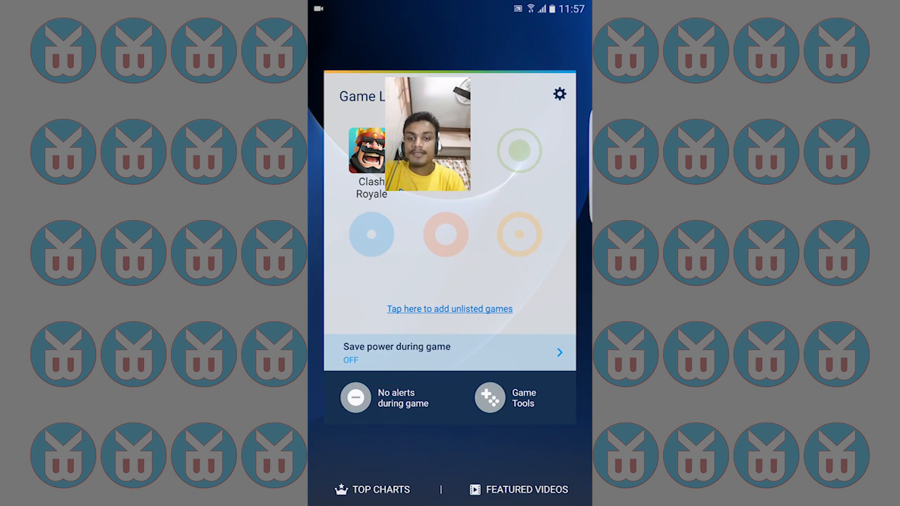
{"action": "left_click", "coordinate": [490, 397]}
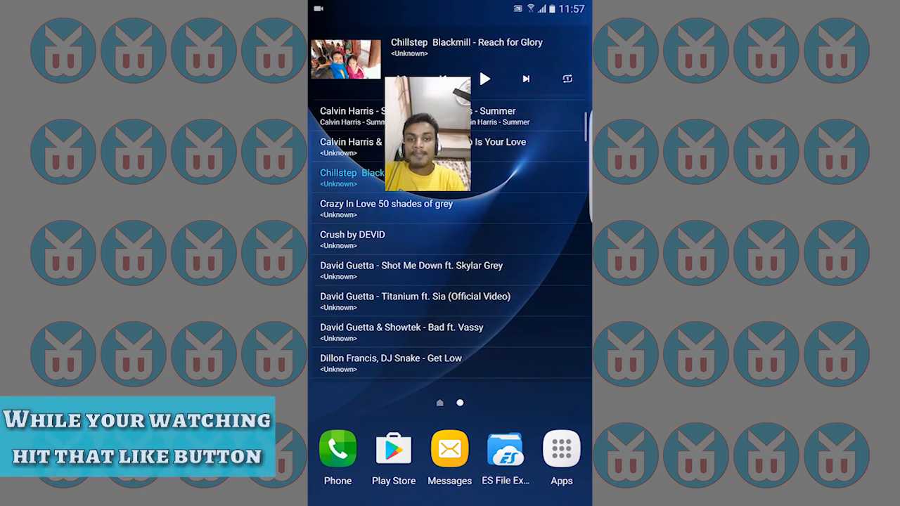
{"action": "scroll", "scroll_direction": "up", "scroll_amount": 3}
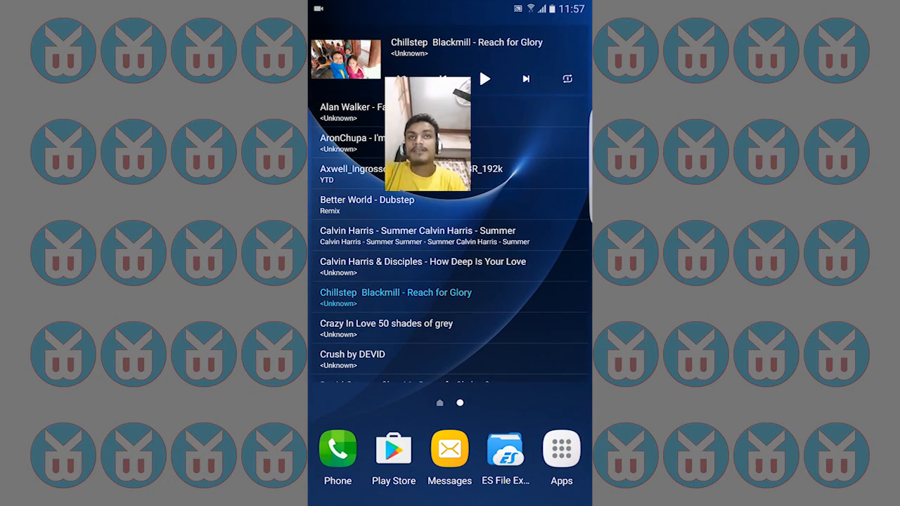